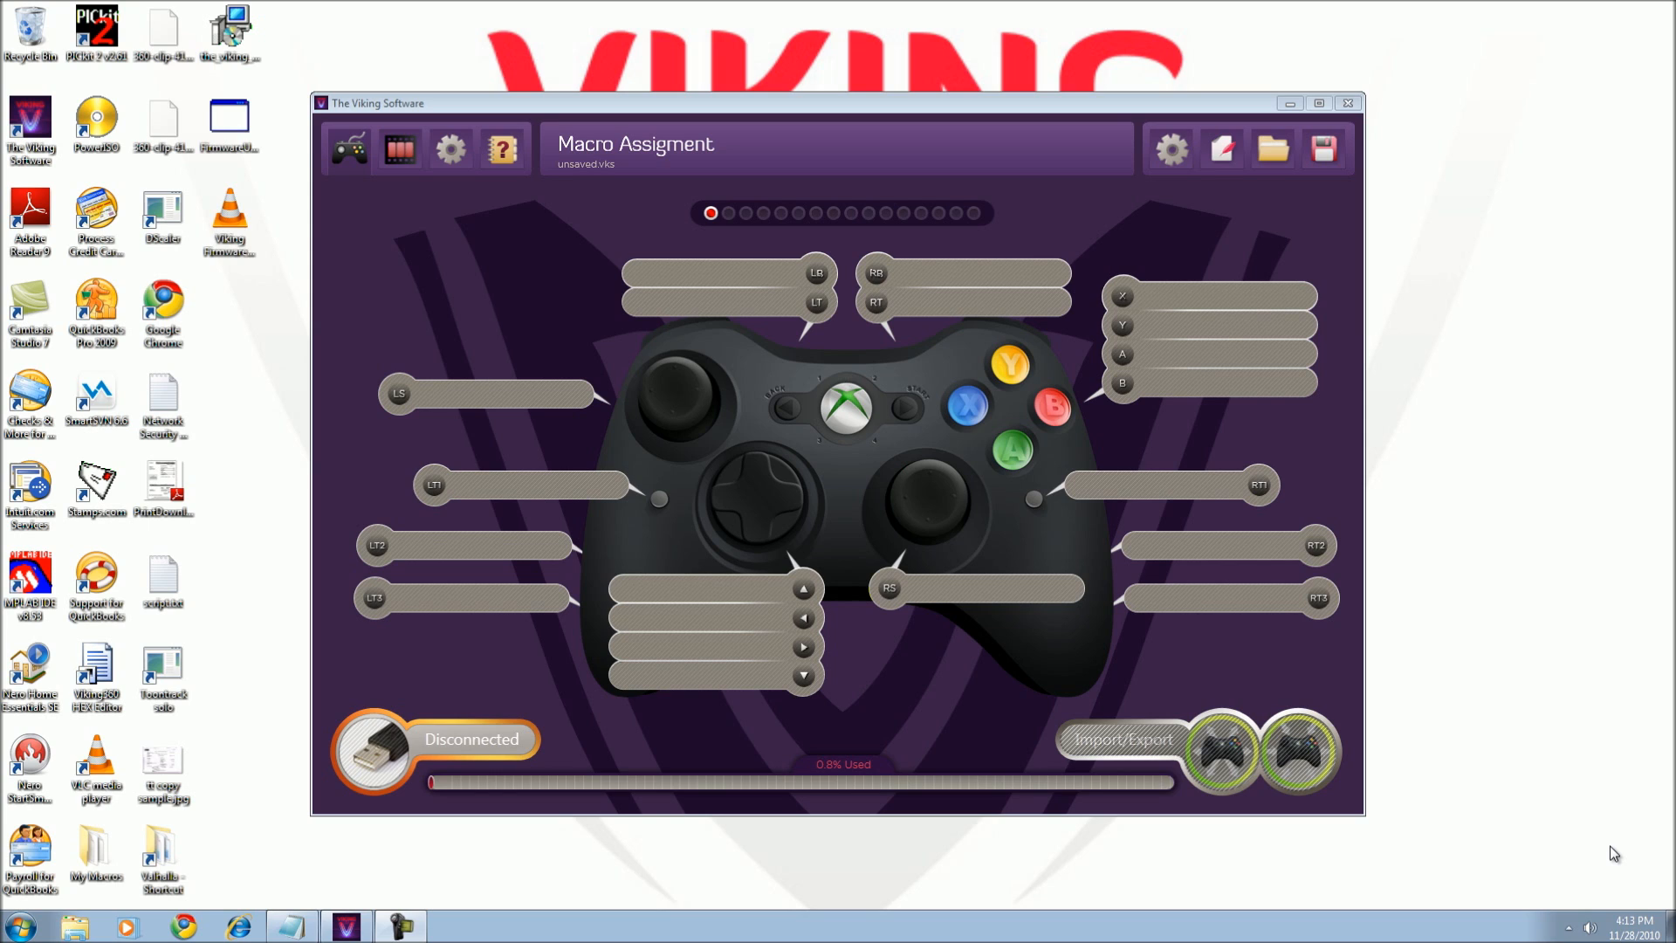
mouse_move(1525, 717)
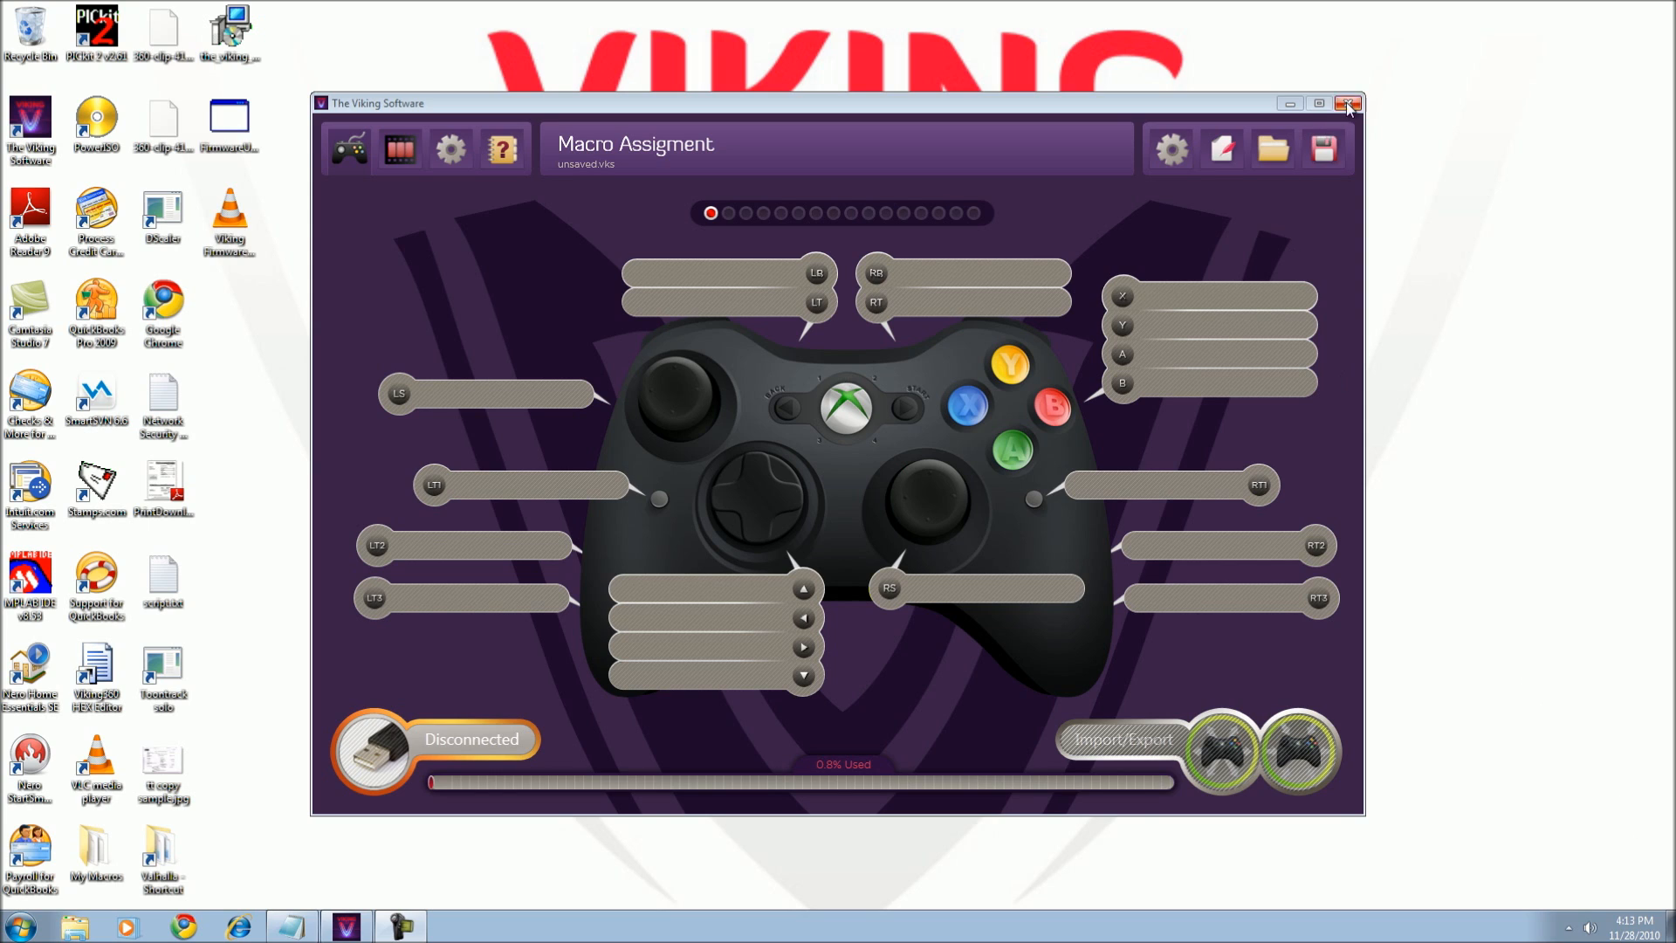
Close The Viking Software and select the firmware flasher shortcut on the desktop.
left_click(1349, 103)
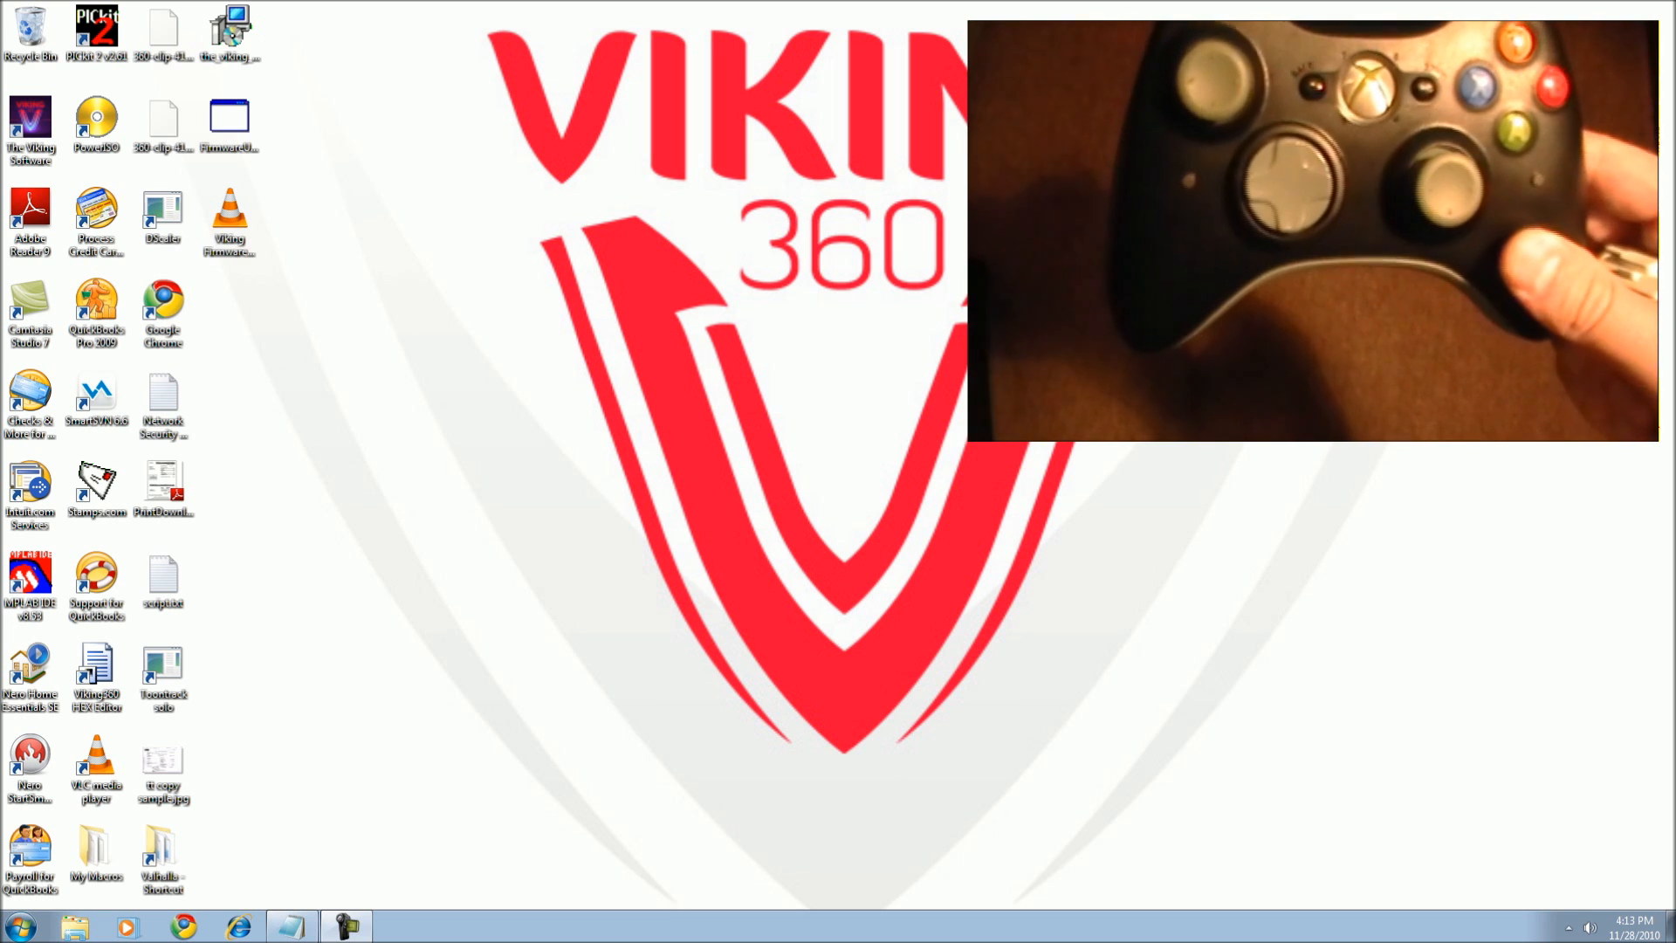
left_click(229, 120)
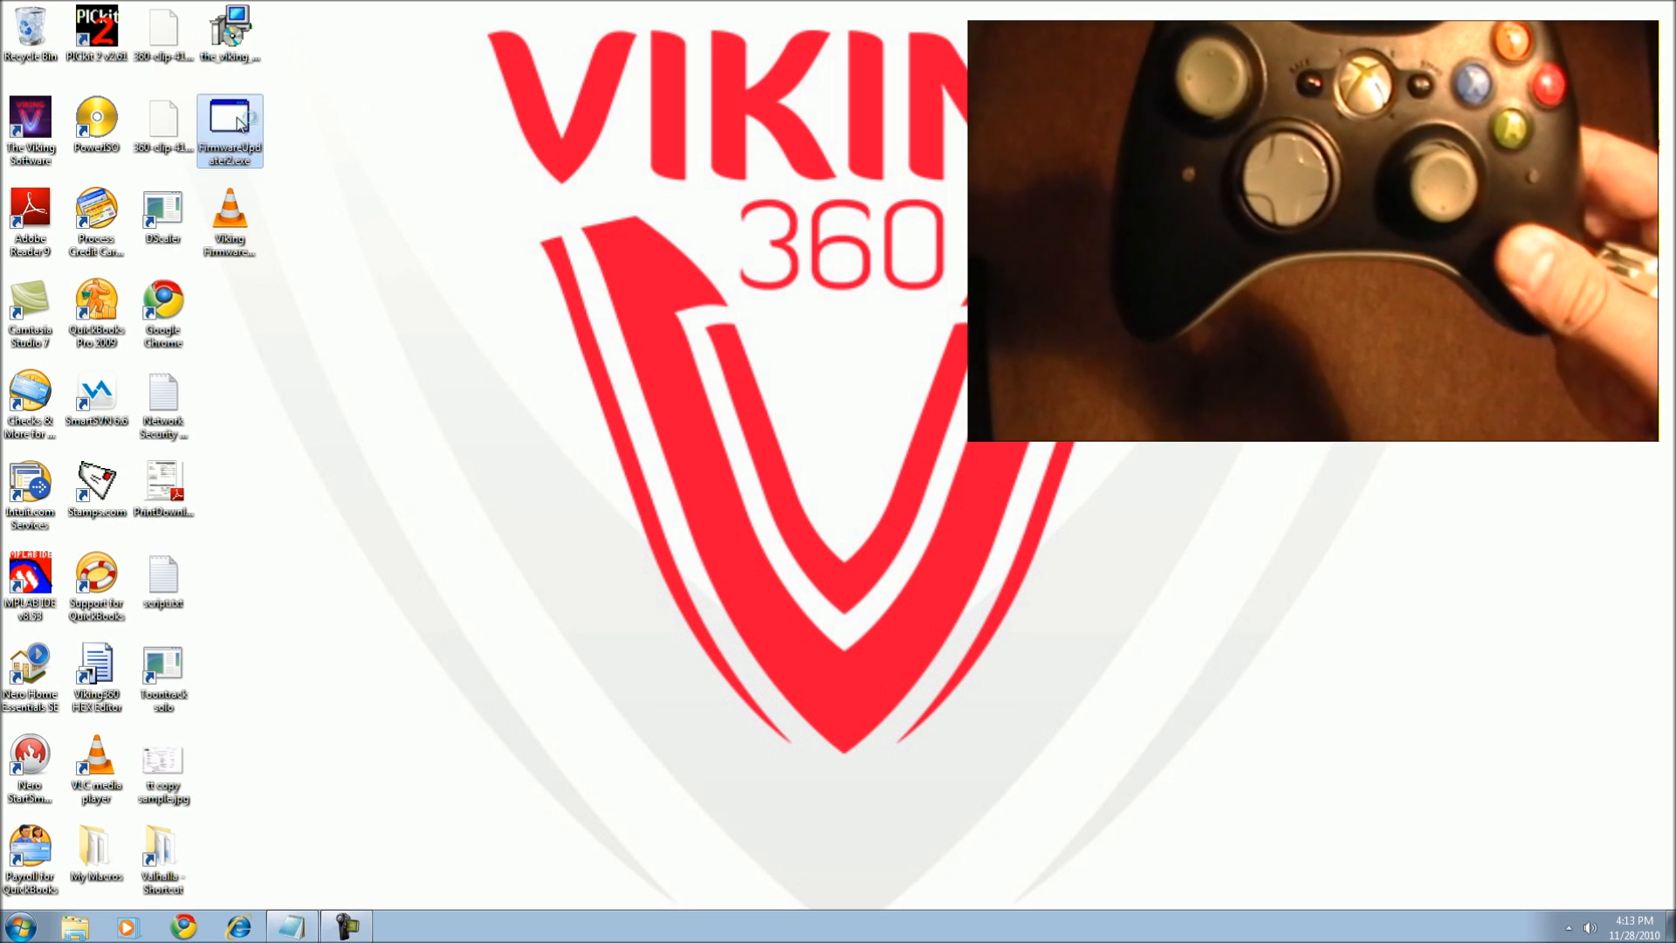
Launch the USB HID flasher so the plugged-in controller reports as Device attached.
double_click(228, 126)
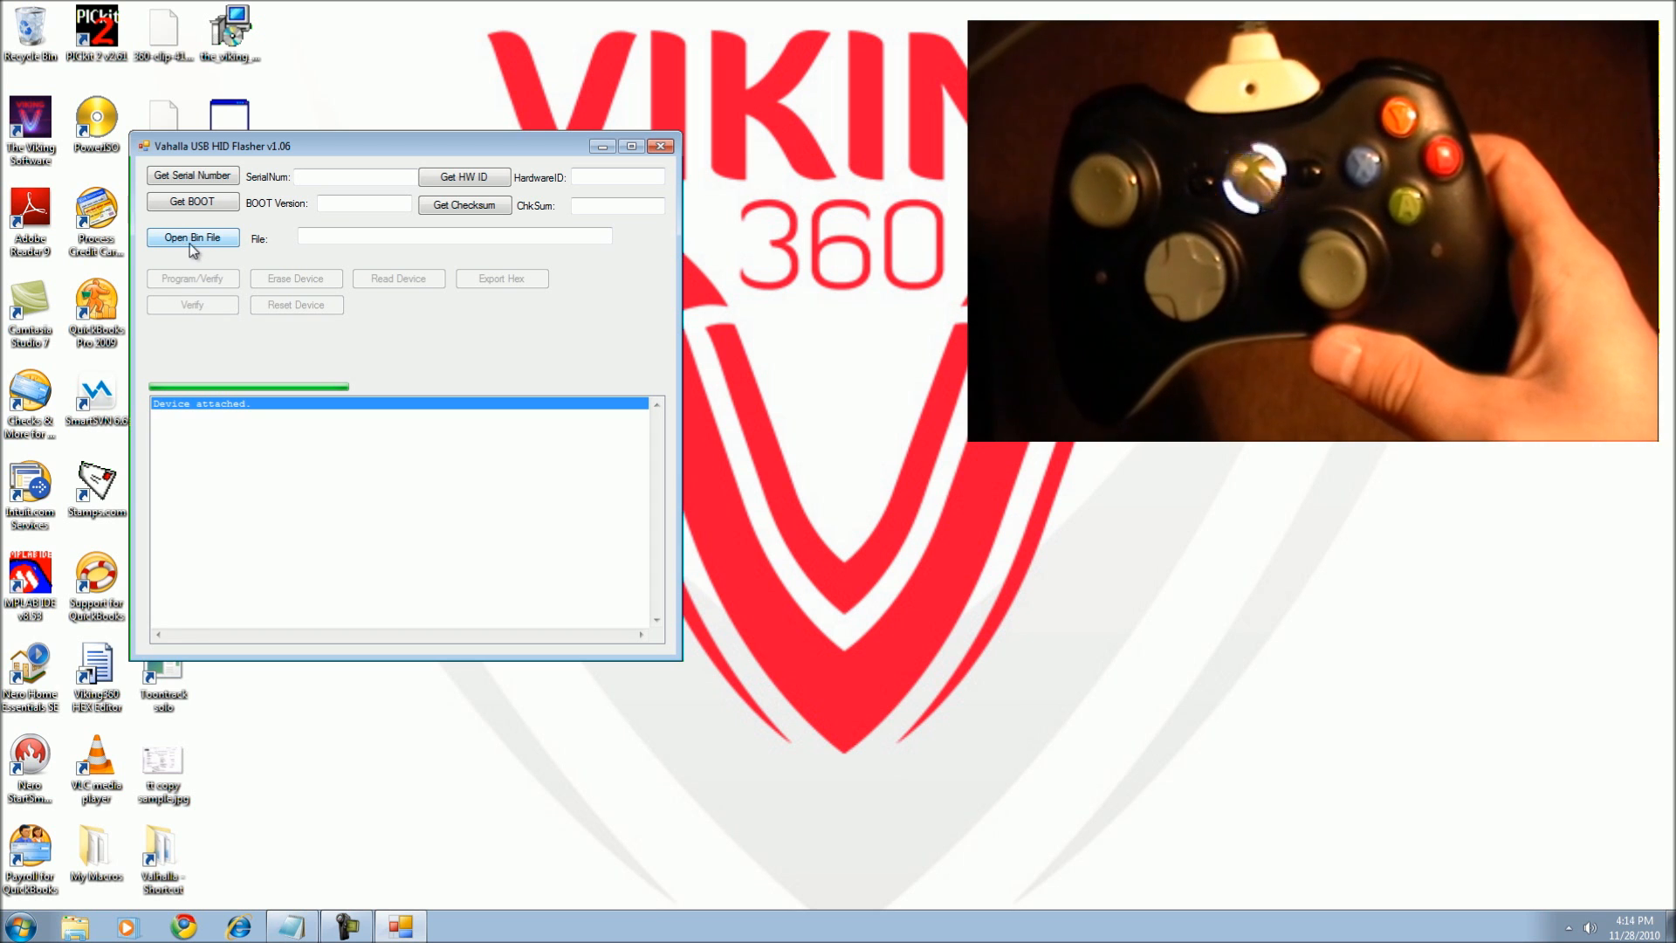
Choose Viking Firmware 0.8.4.1a.bin from the Desktop as the file to flash.
left_click(192, 238)
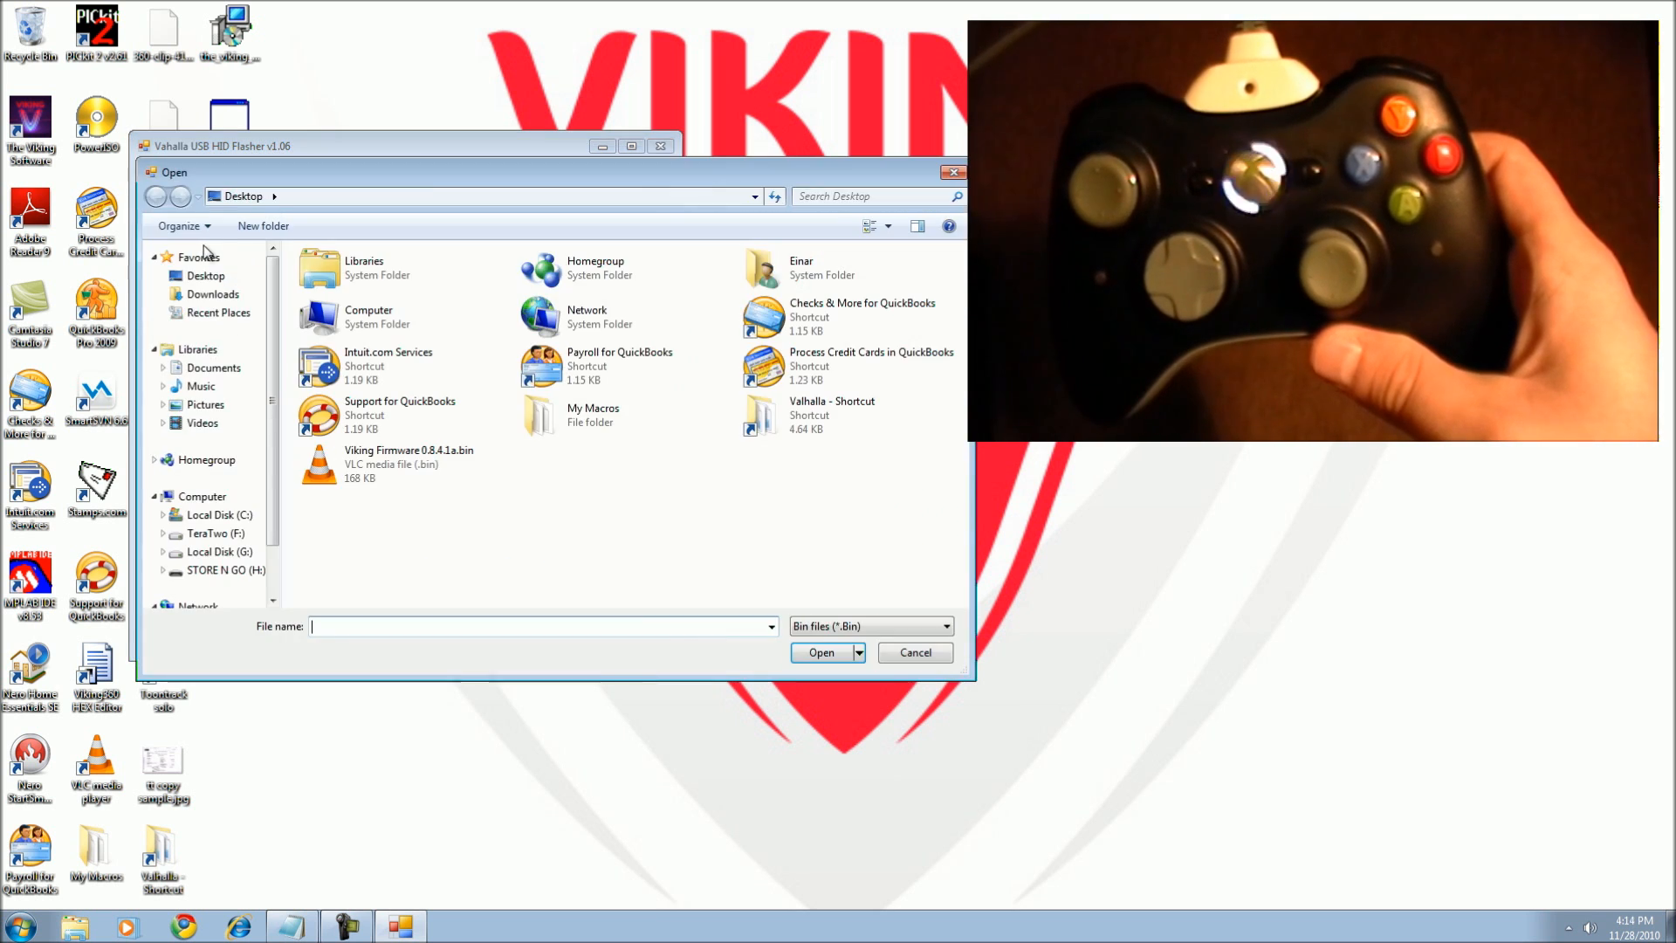
left_click(206, 274)
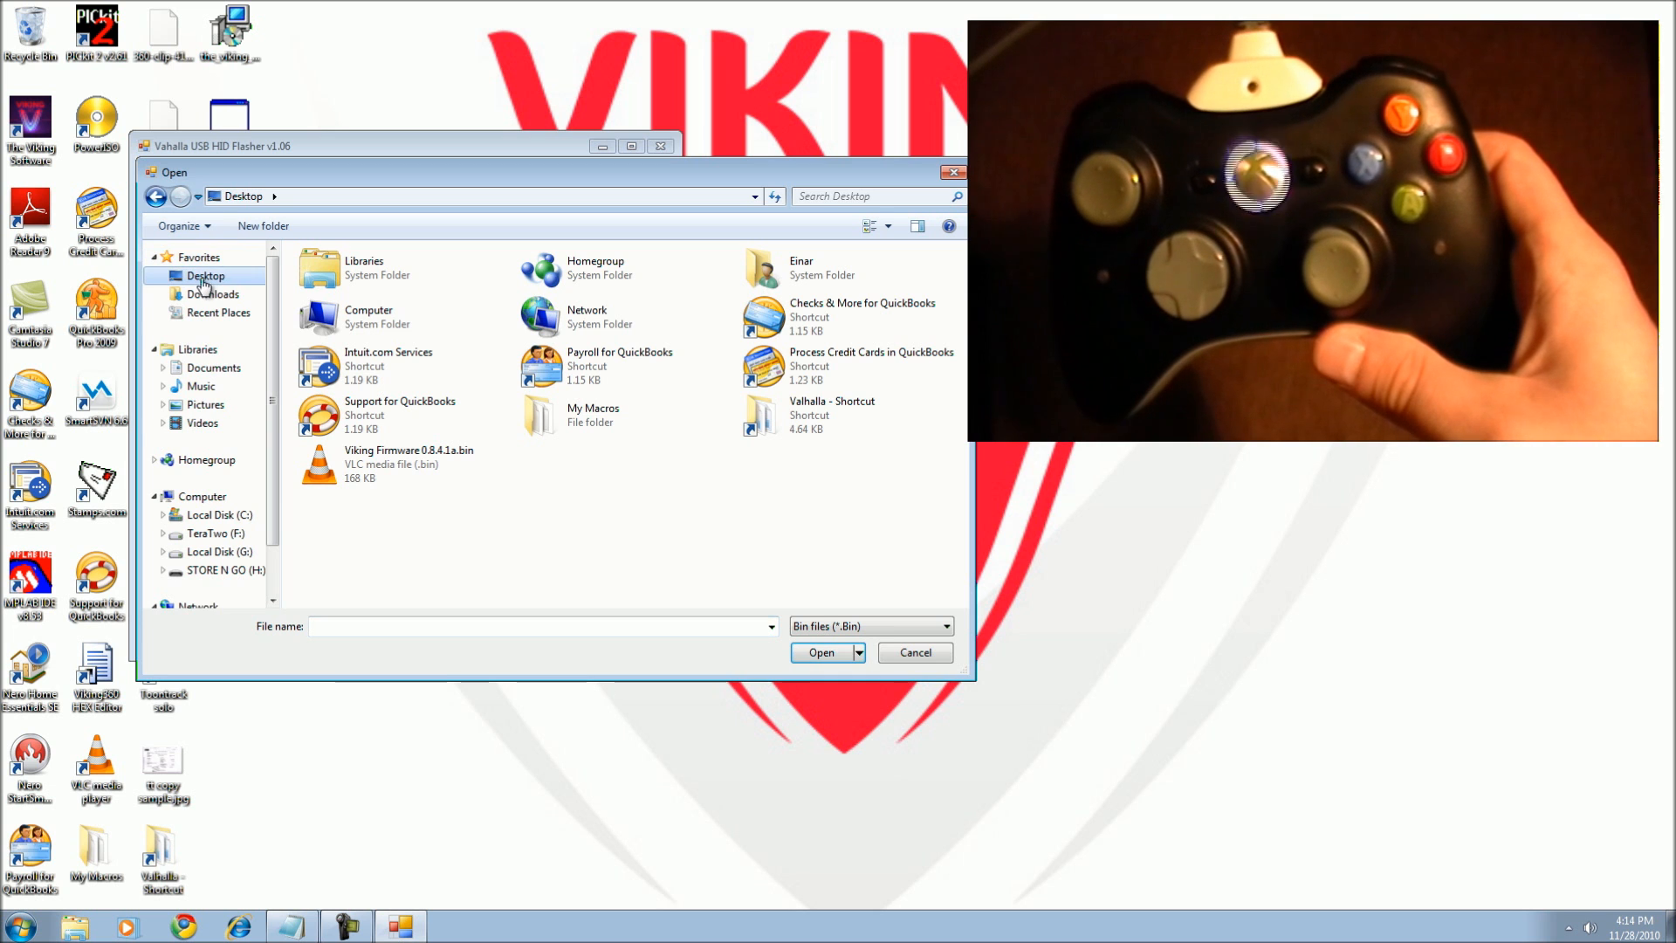
left_click(409, 463)
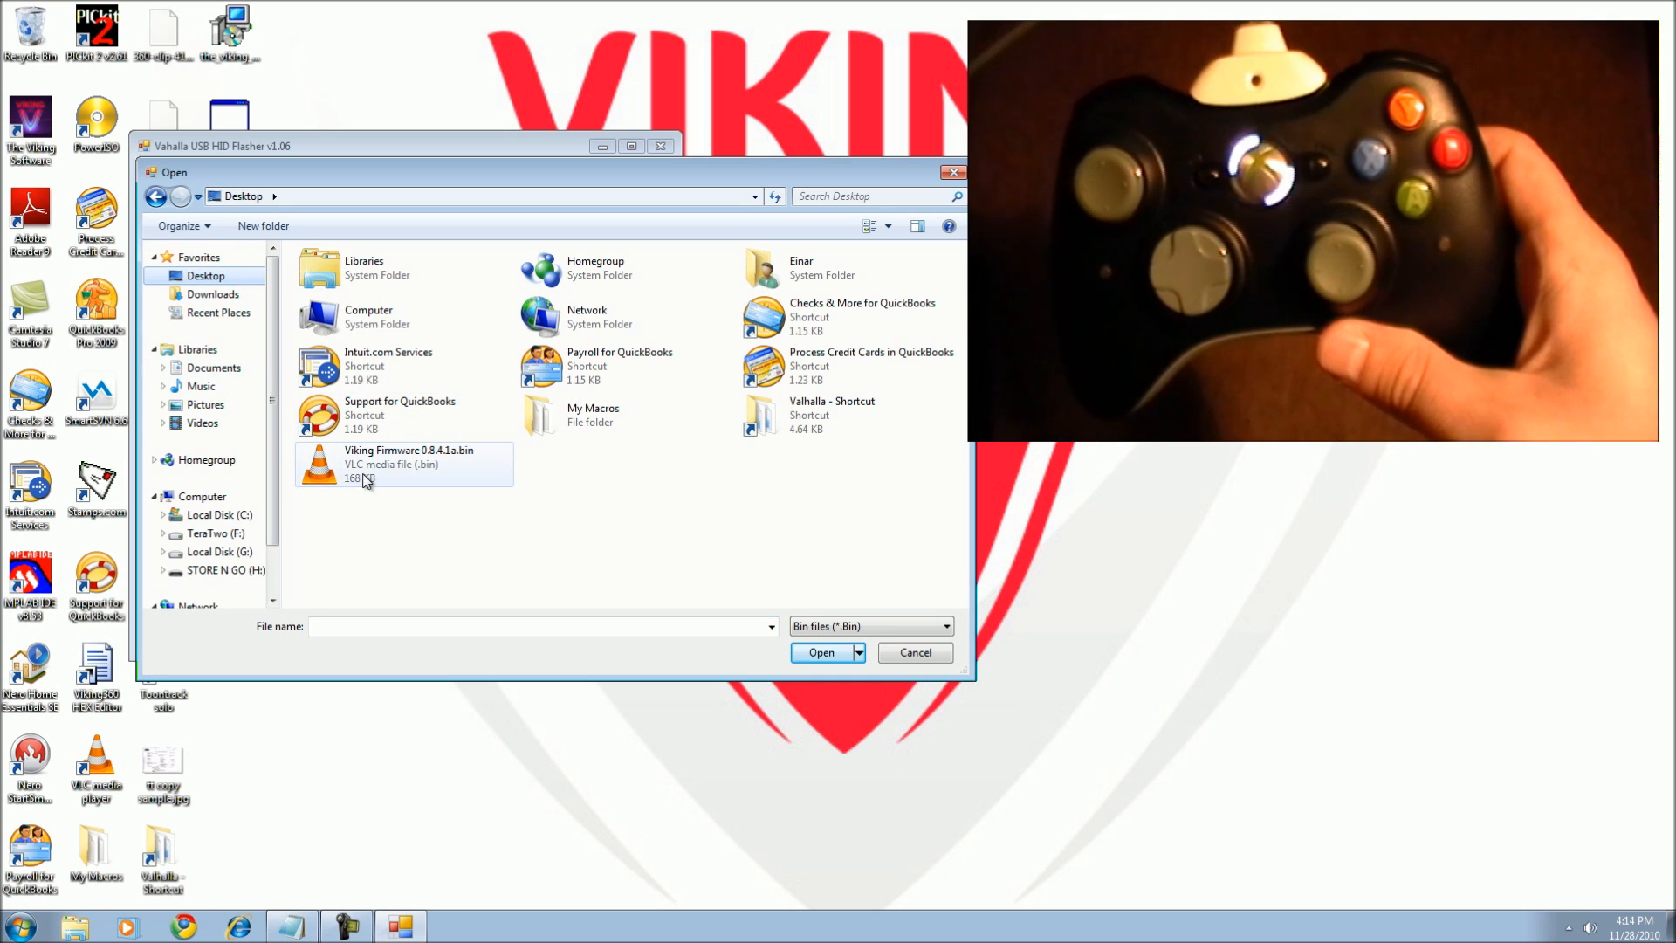
mouse_move(364, 464)
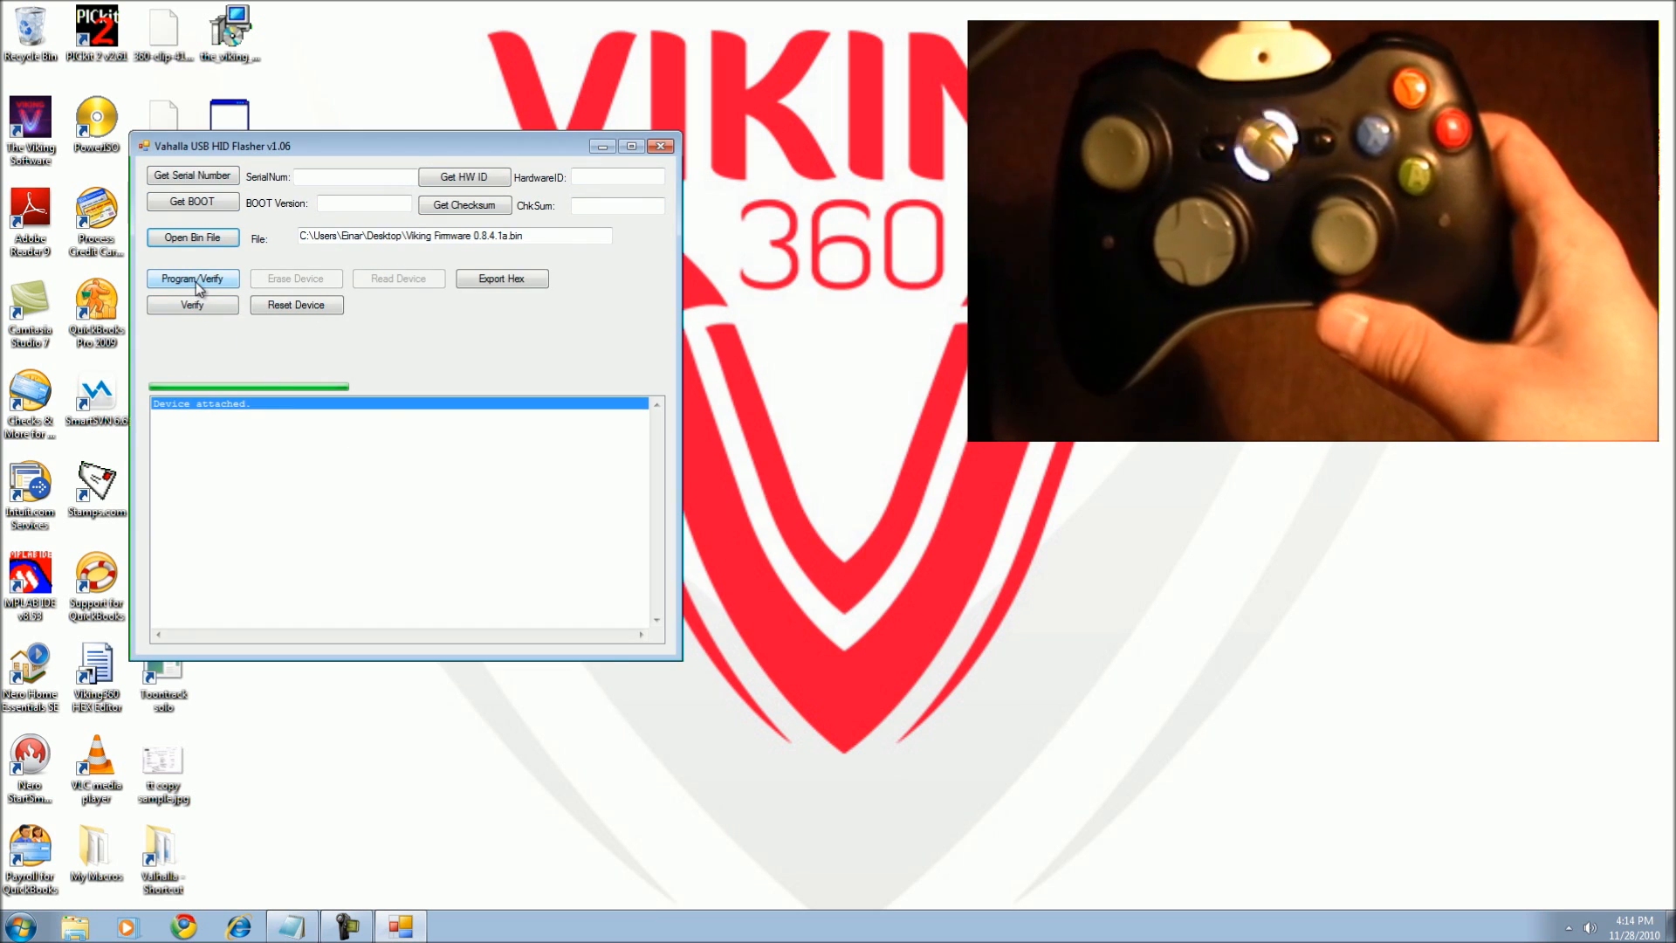
Erase, program and verify the firmware, then reset the controller successfully.
left_click(192, 277)
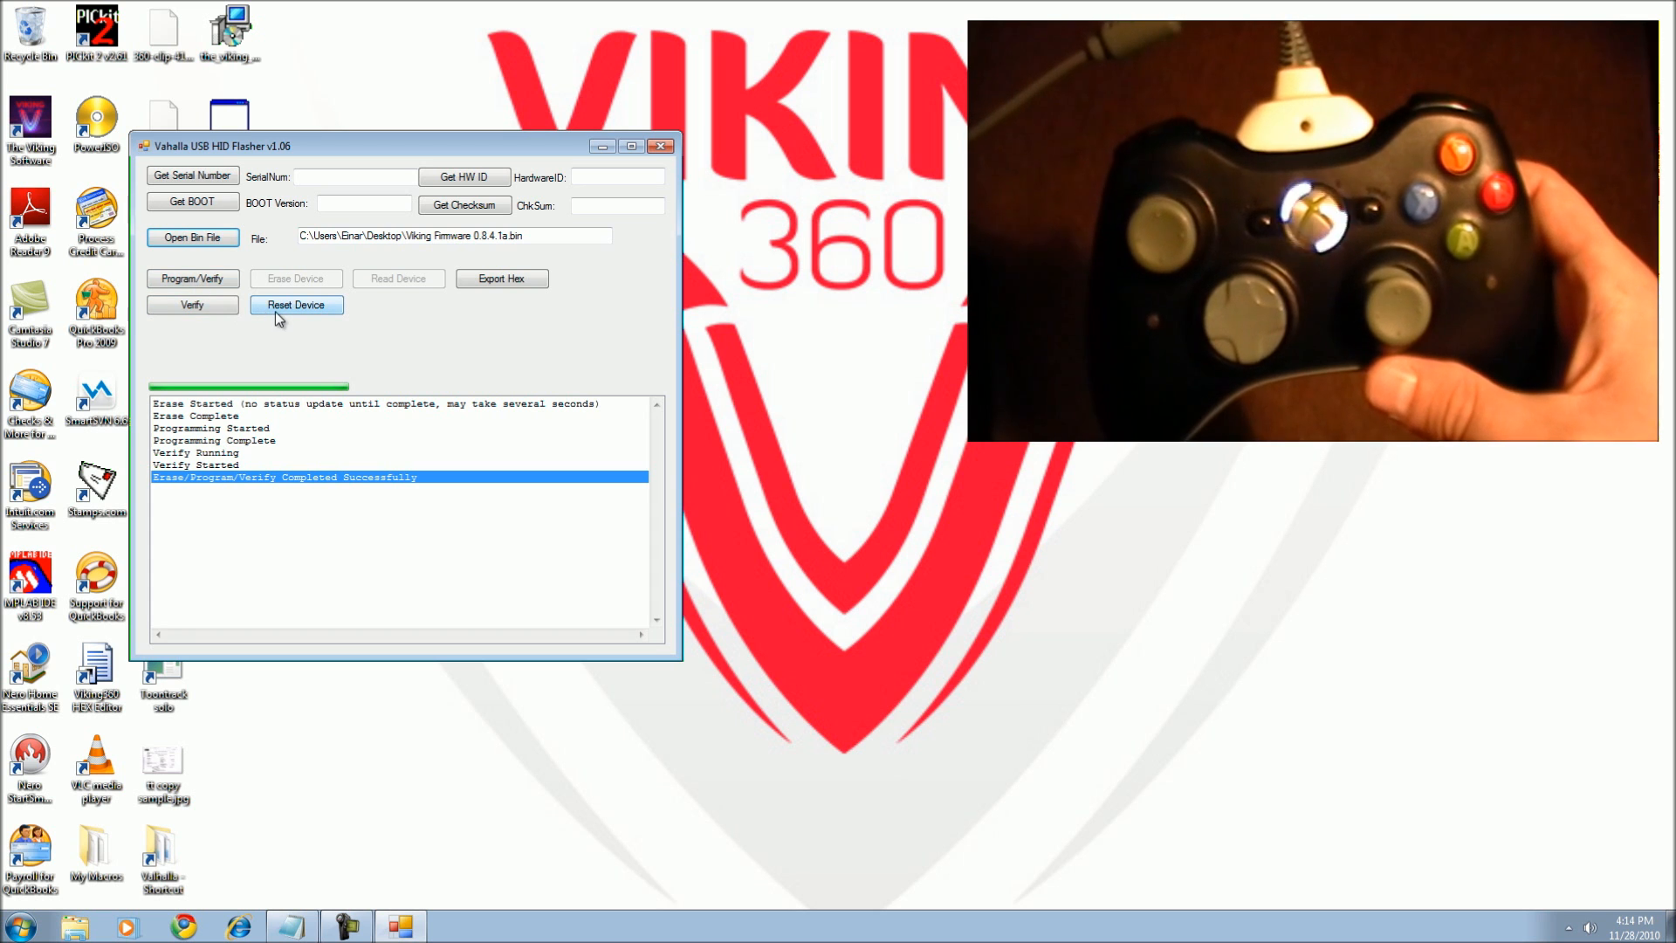
mouse_move(300, 311)
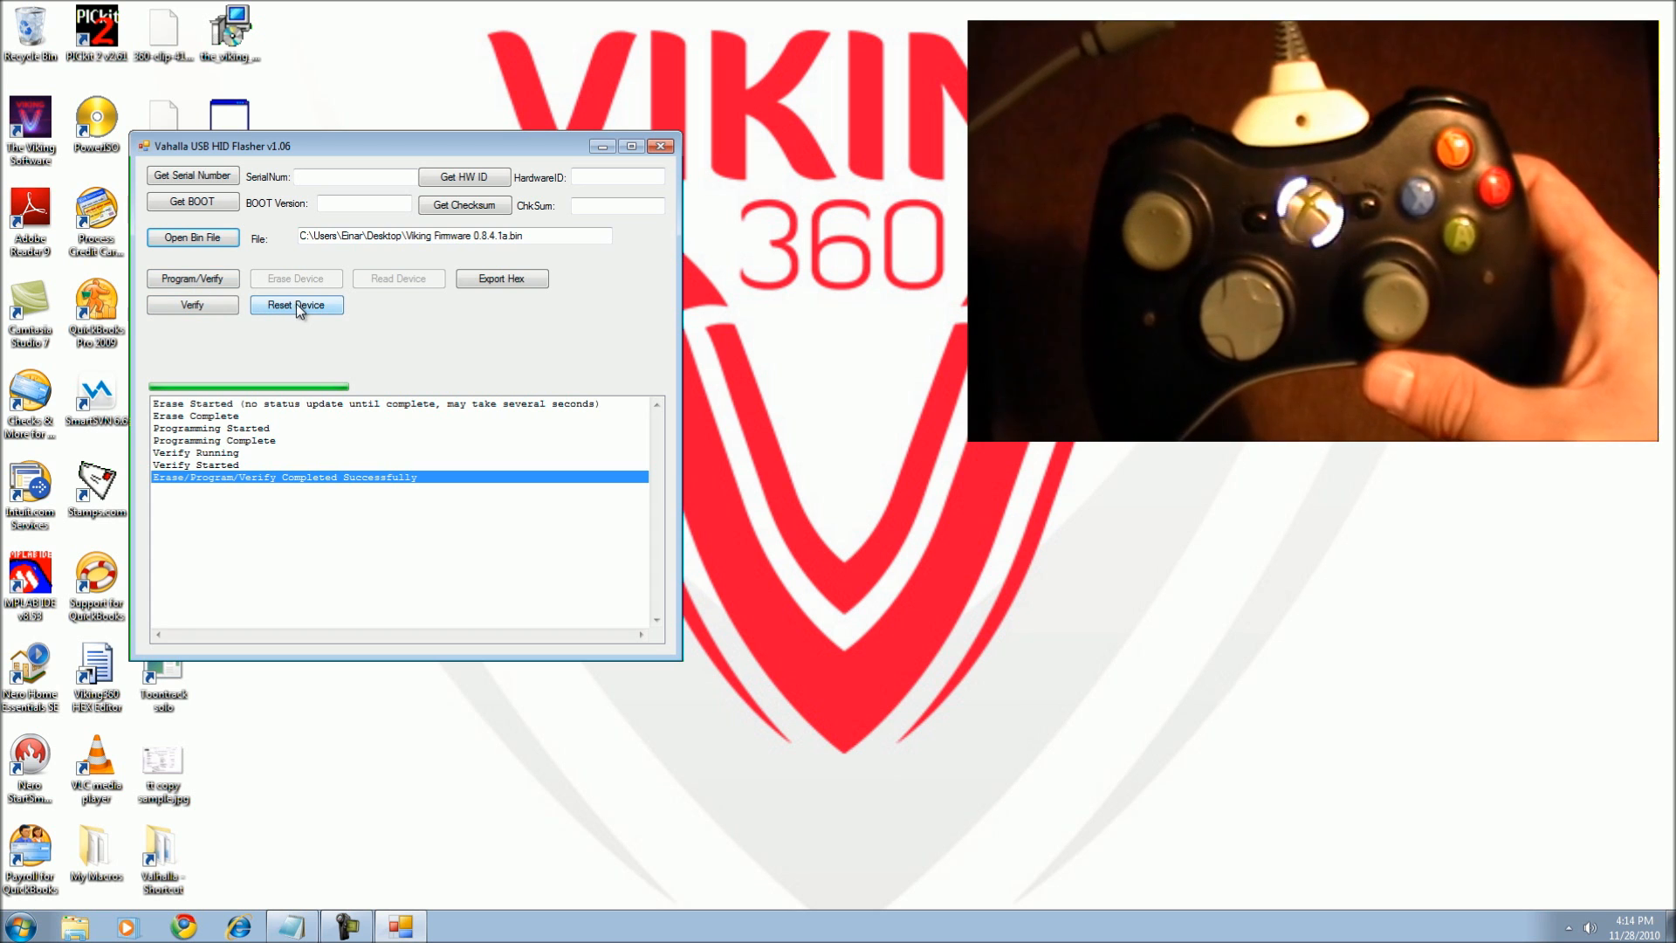
left_click(297, 304)
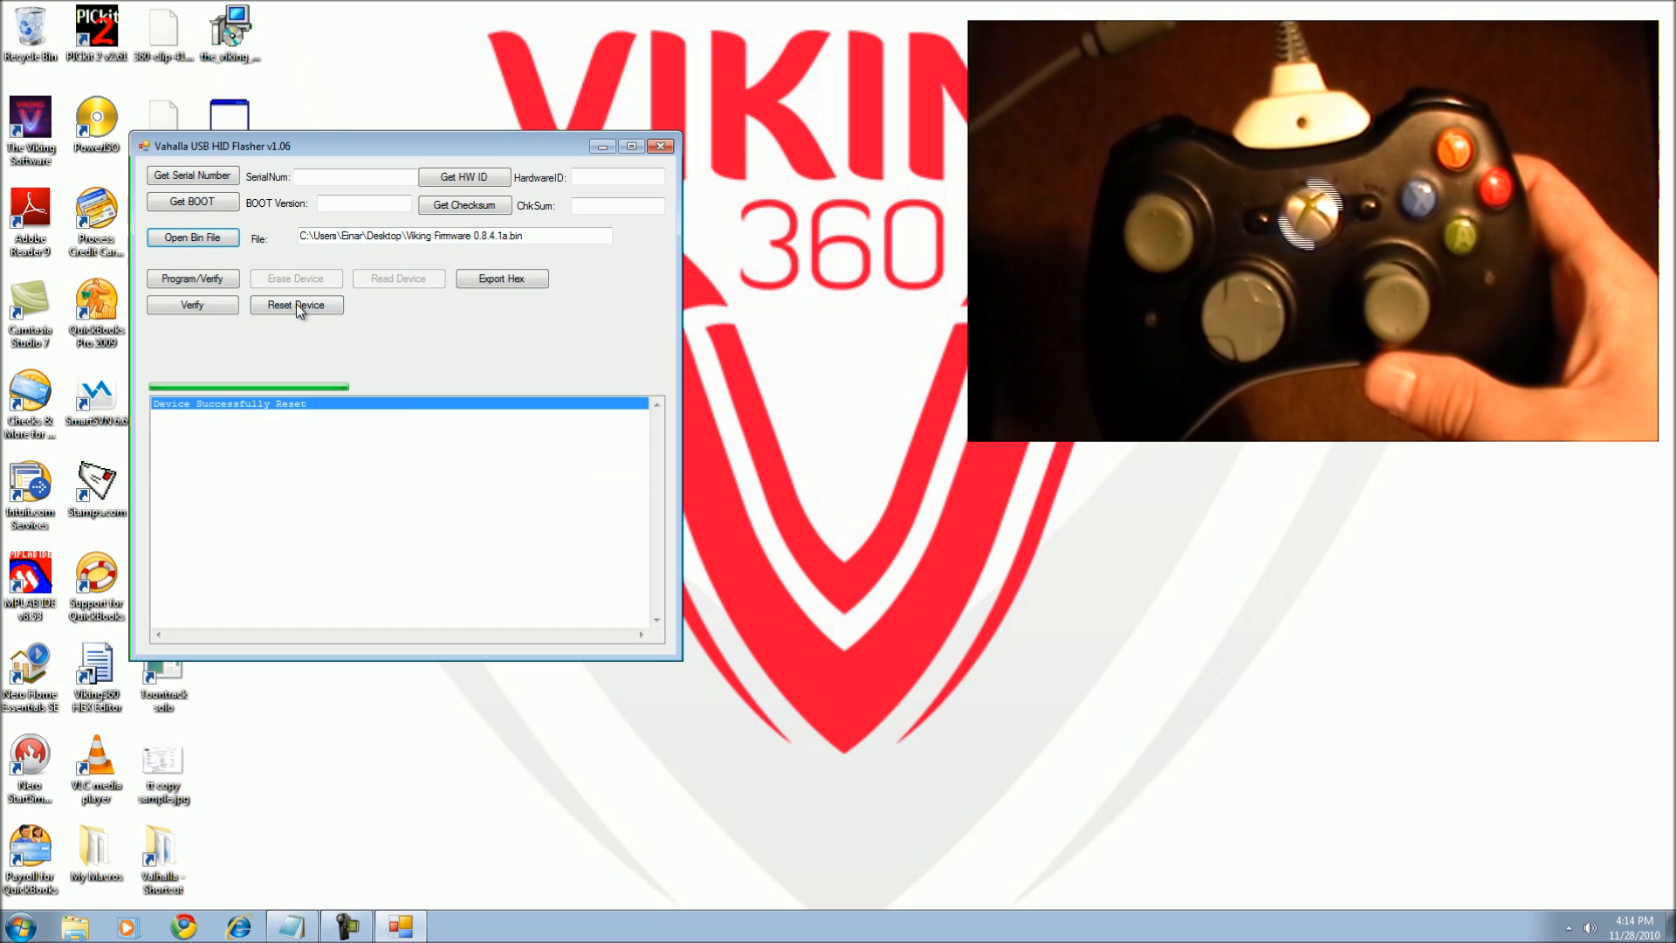